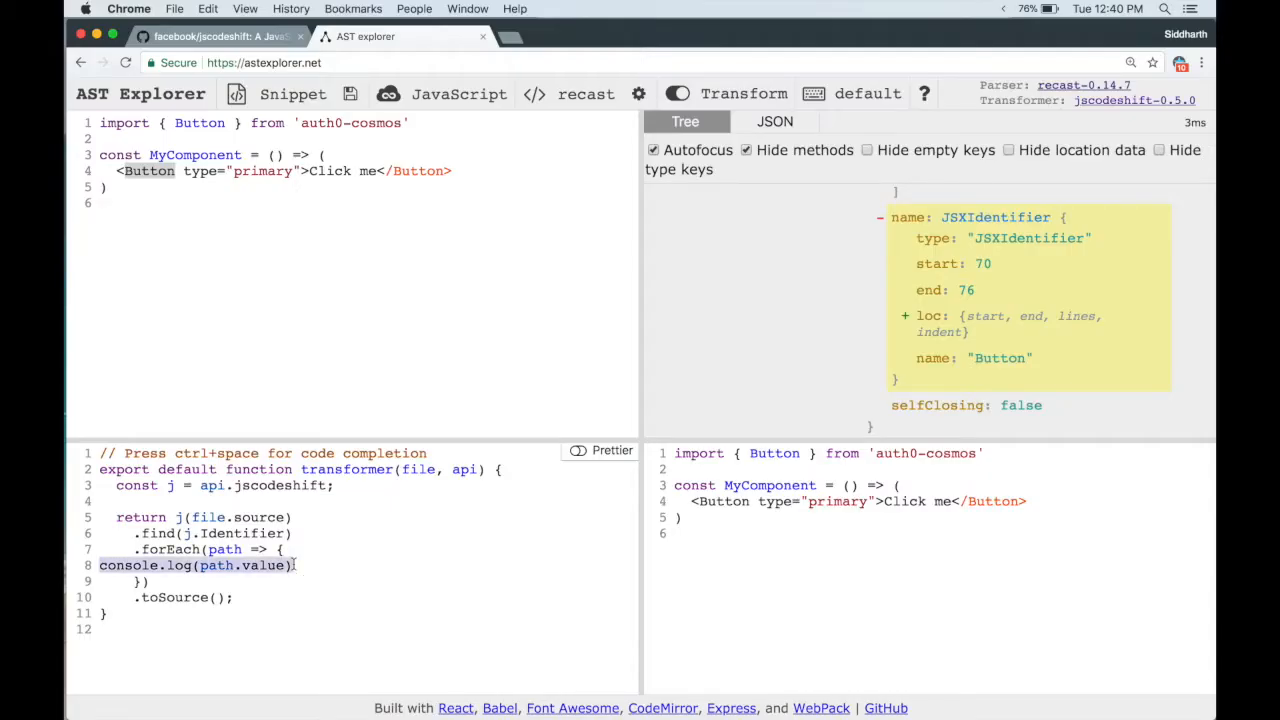
# Add an if check renaming identifiers named 'Button' to 'Clicky' inside forEach
pyautogui.write('if (path.')
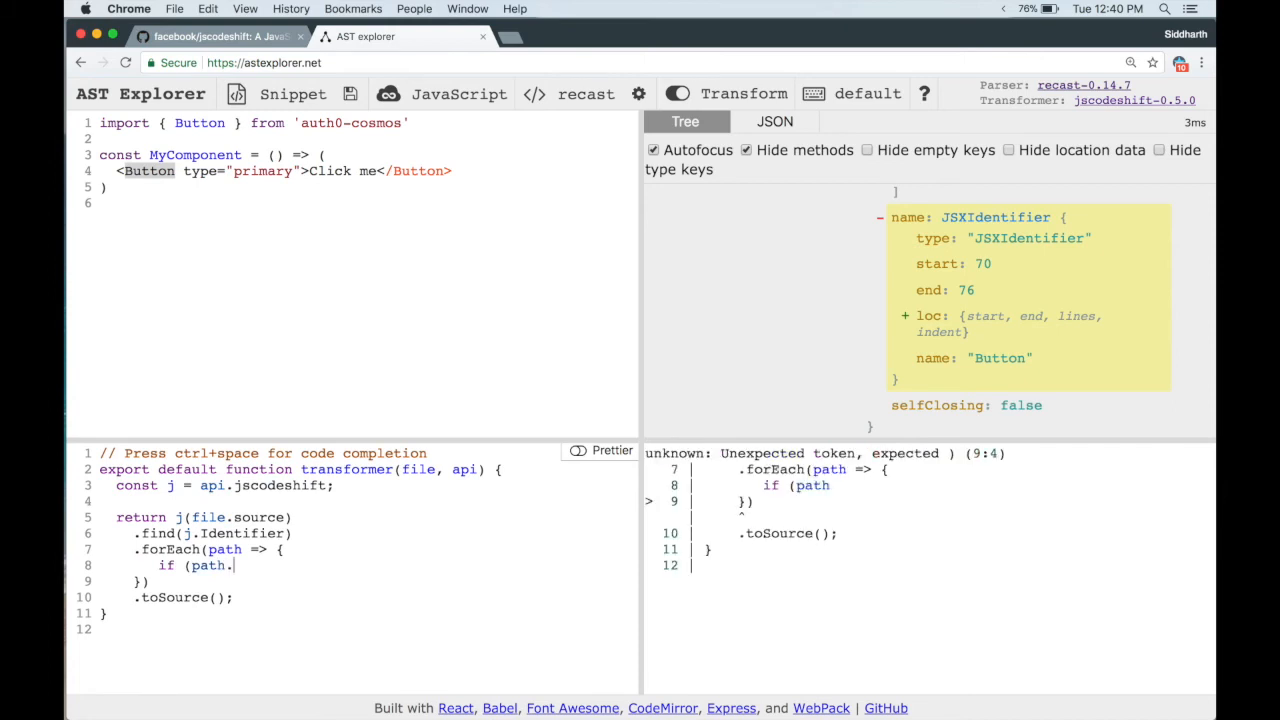
pyautogui.write('.value.name')
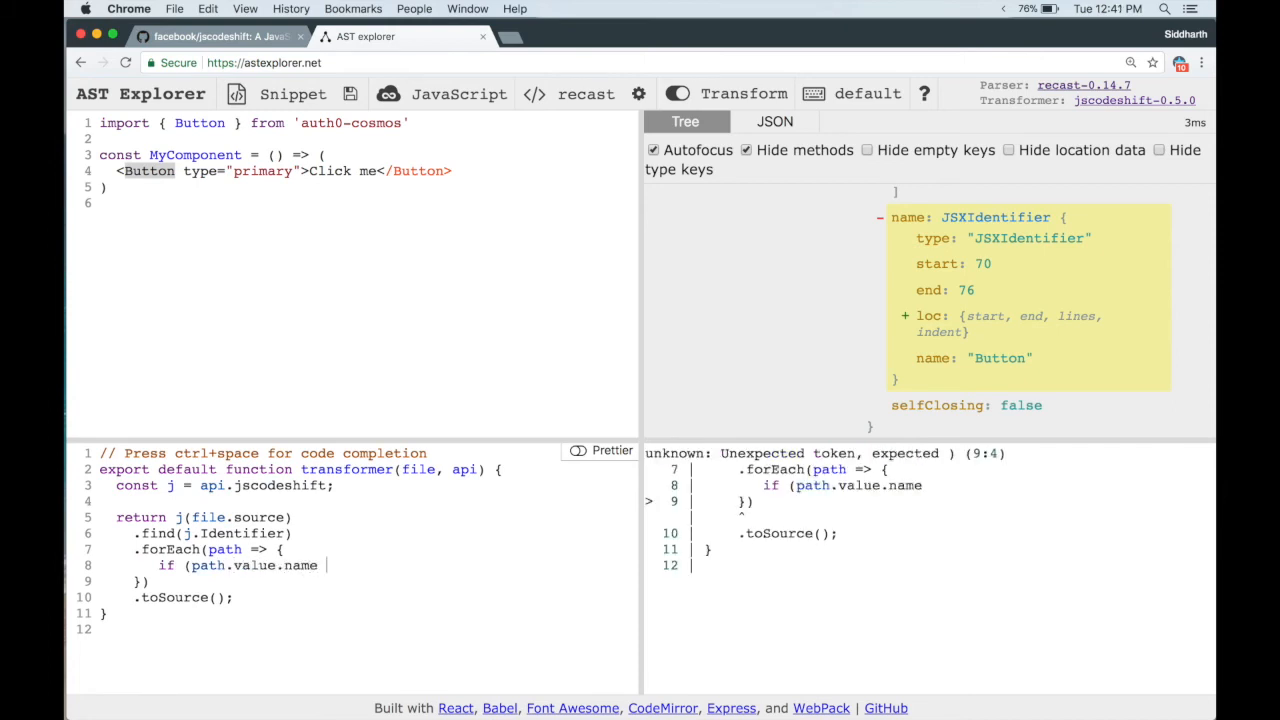
pyautogui.write("=== 'Button') {")
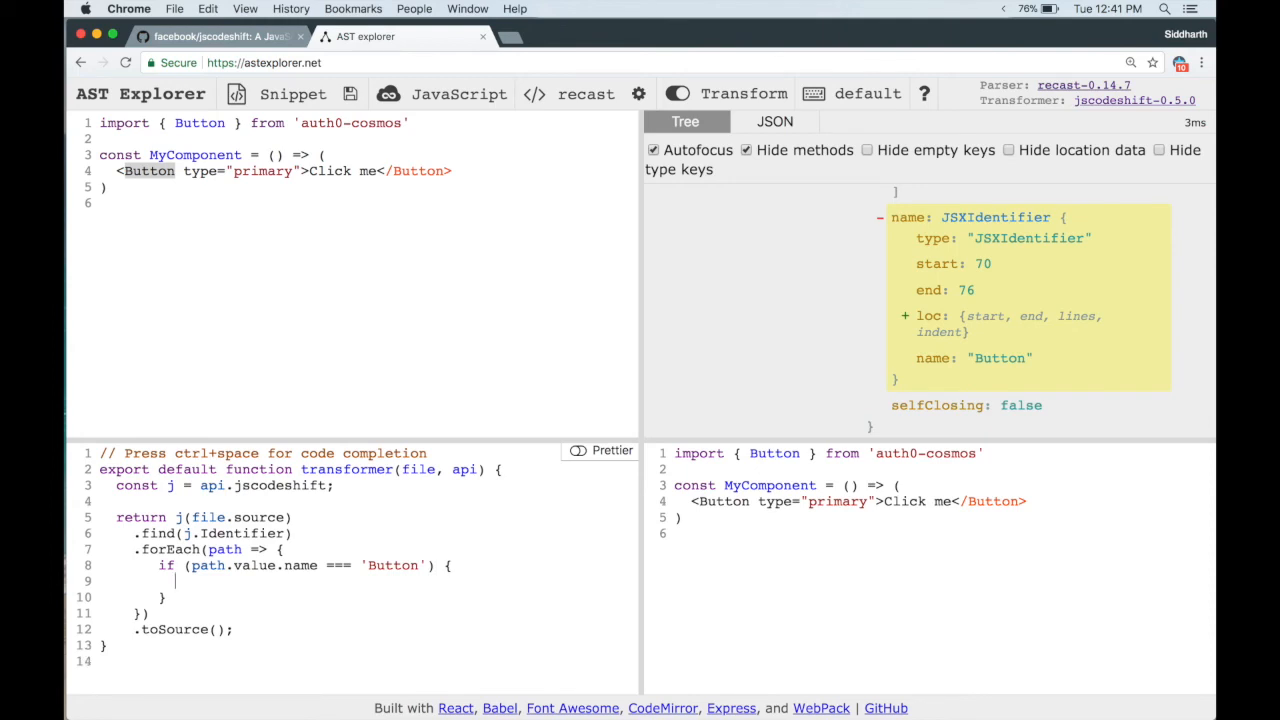
pyautogui.write('path.value.name =')
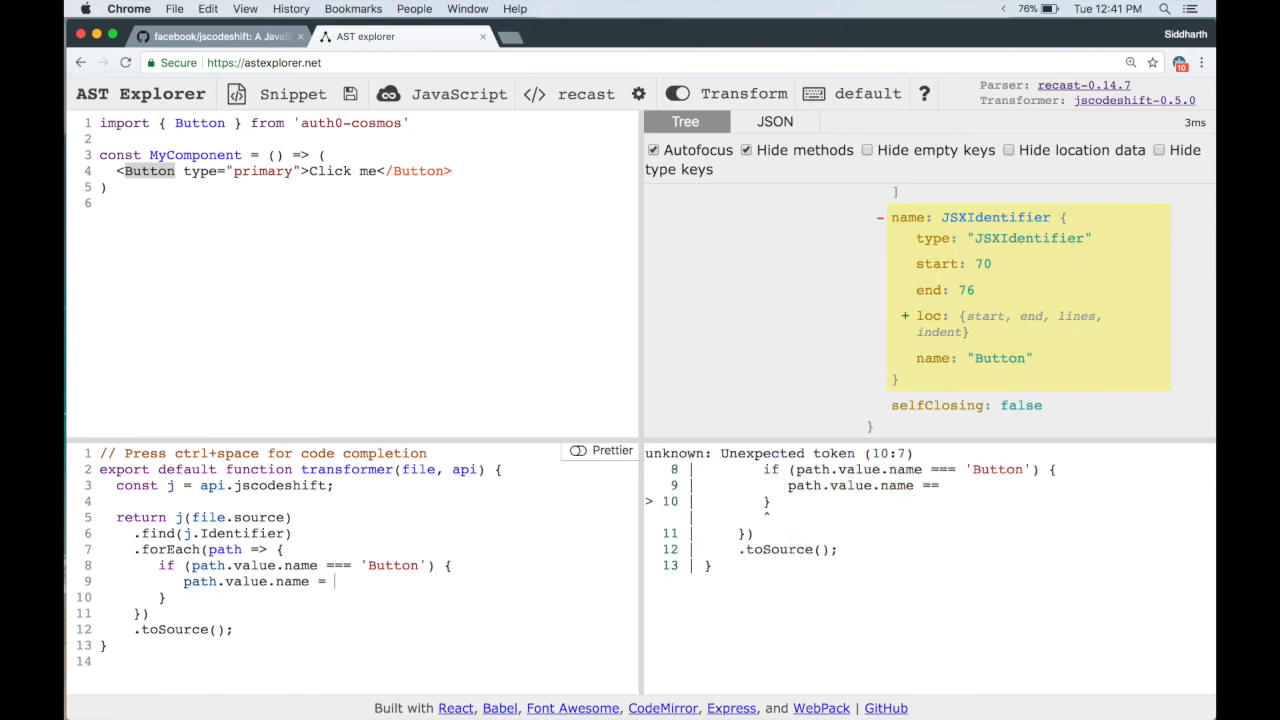
pyautogui.write("'Clicky'")
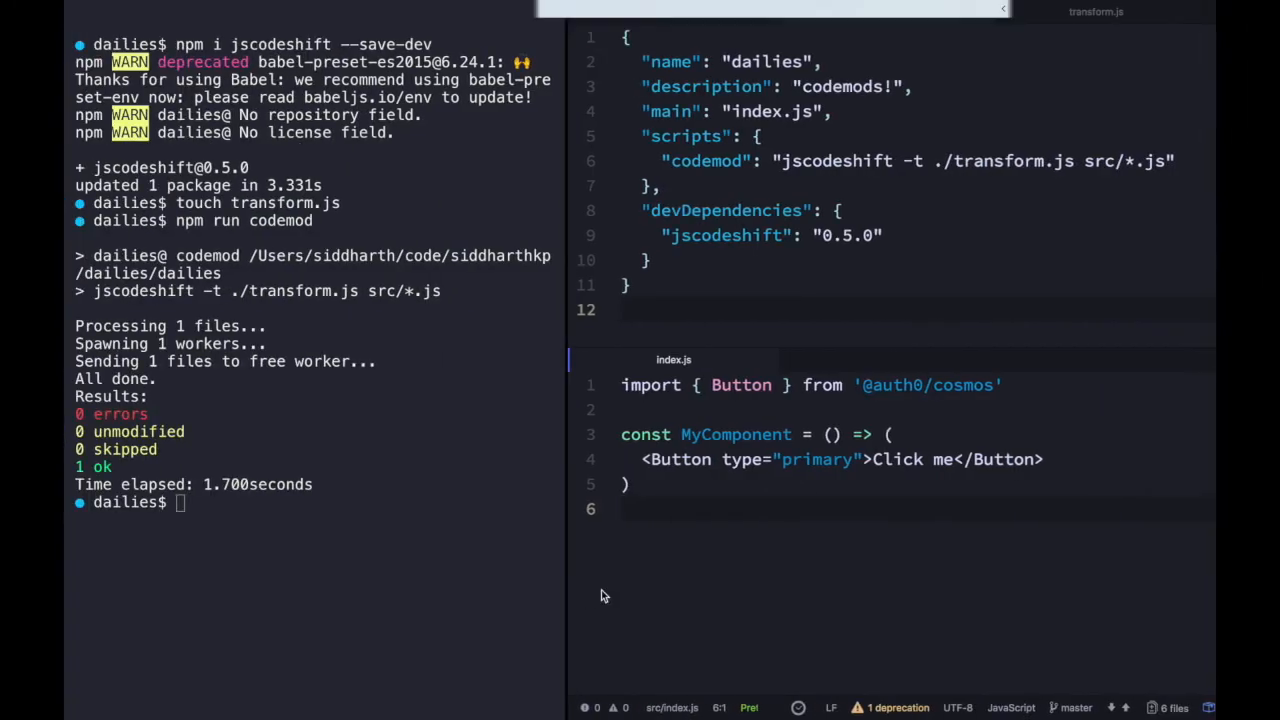
# Run npm run codemod in Atom's terminal to apply transform.js
pyautogui.click(1096, 11)
pyautogui.write('npm run')
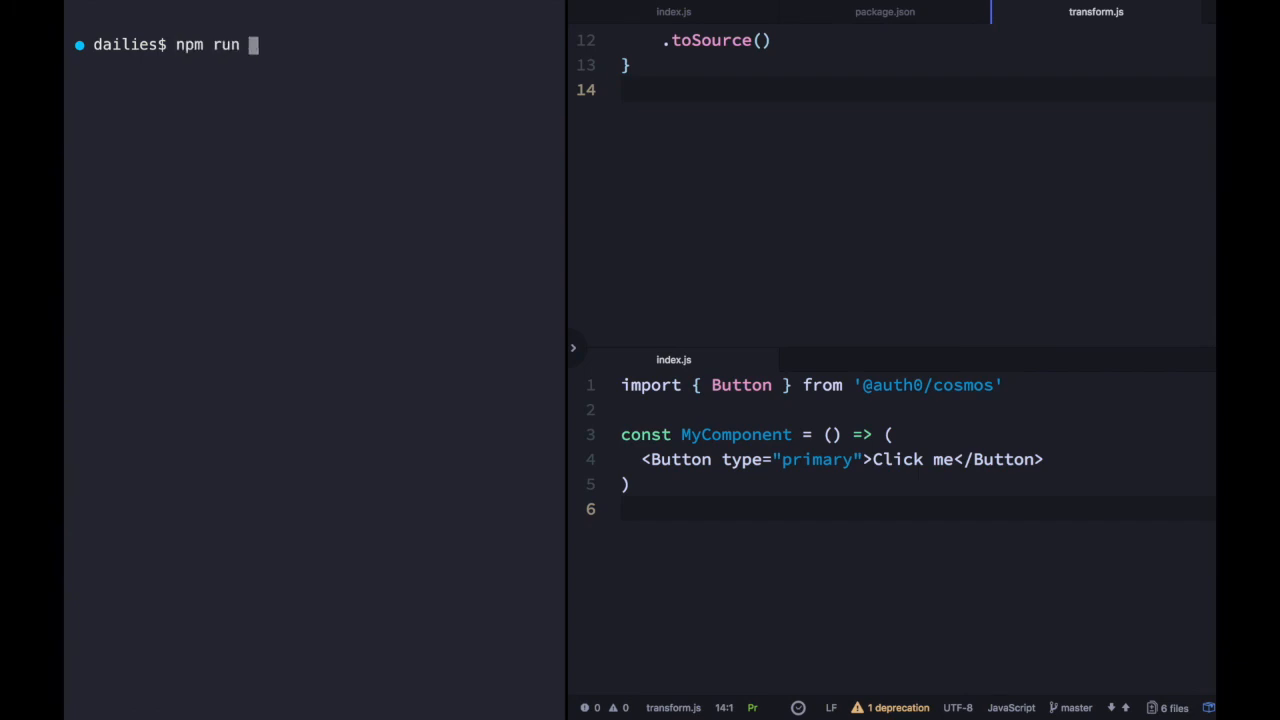
pyautogui.write('codemod')
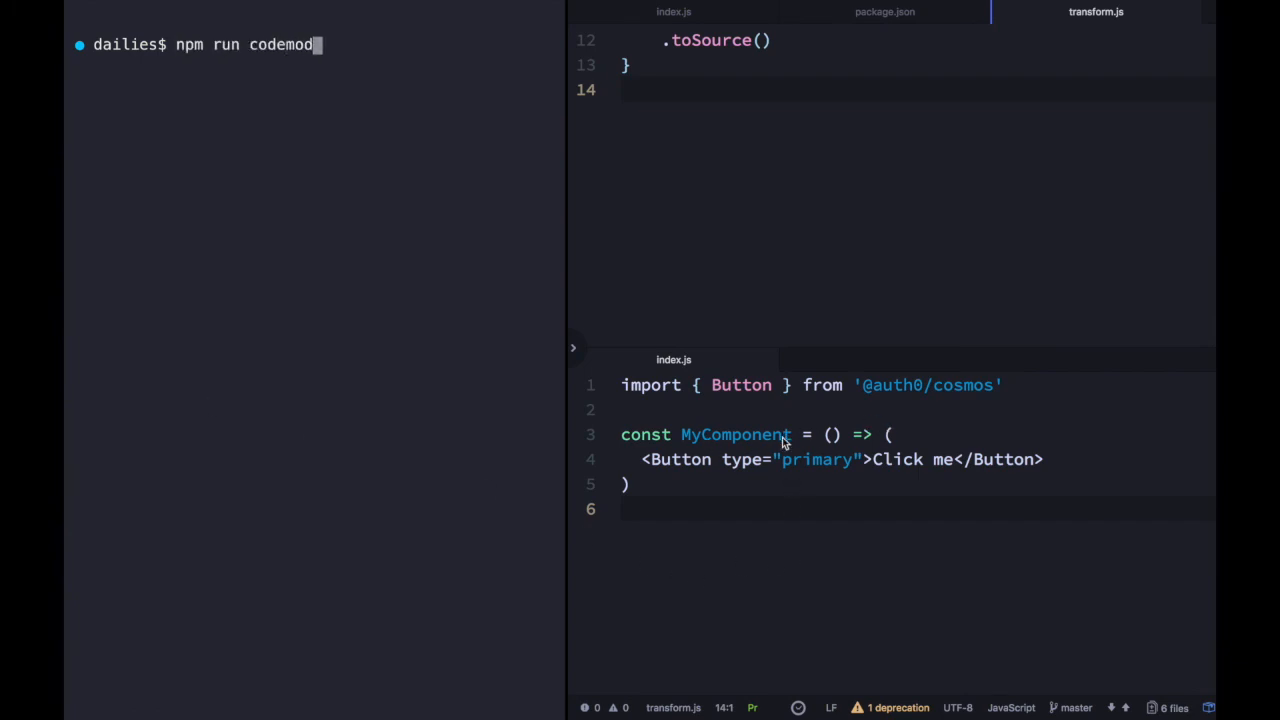
pyautogui.press('Return')
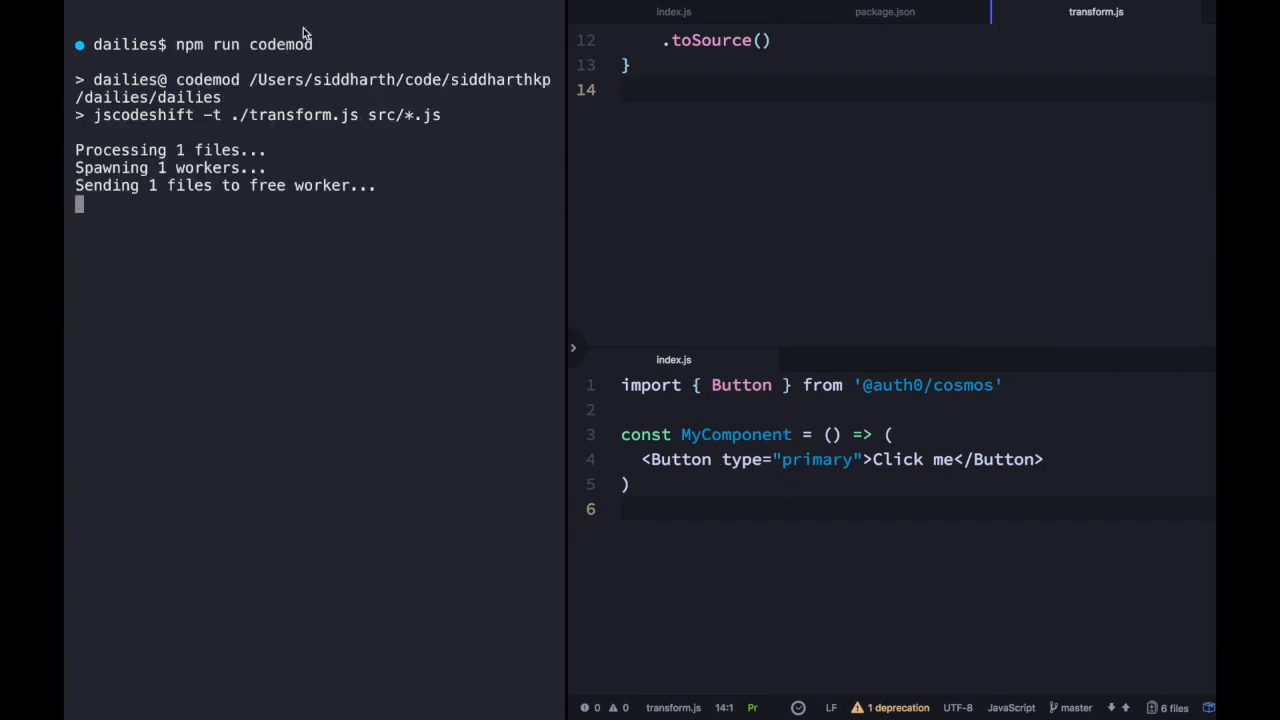